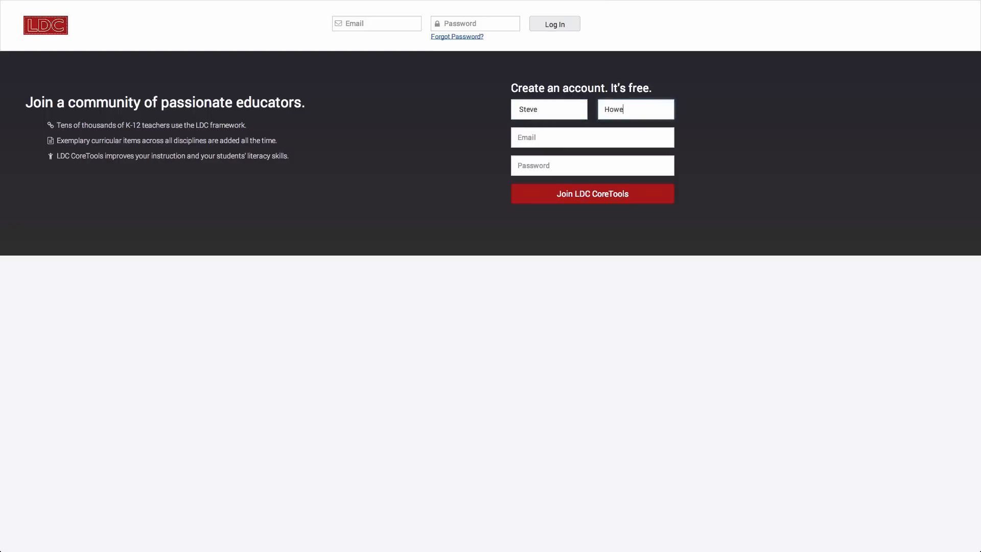
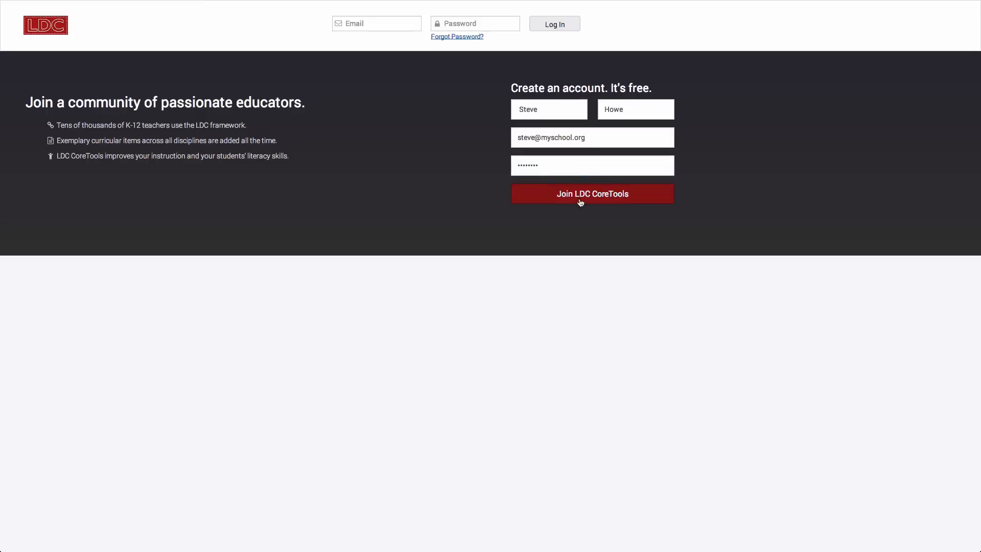
click(592, 193)
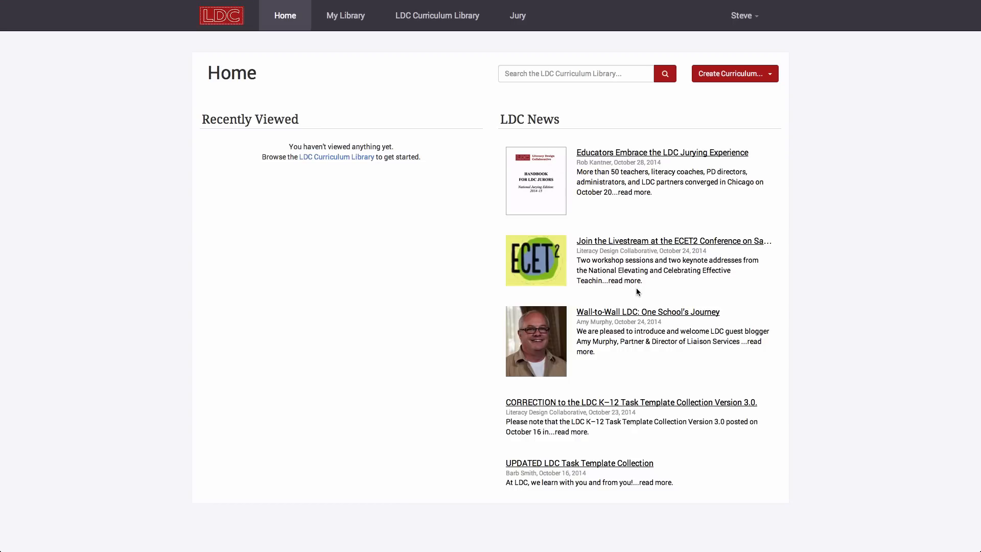
click(744, 15)
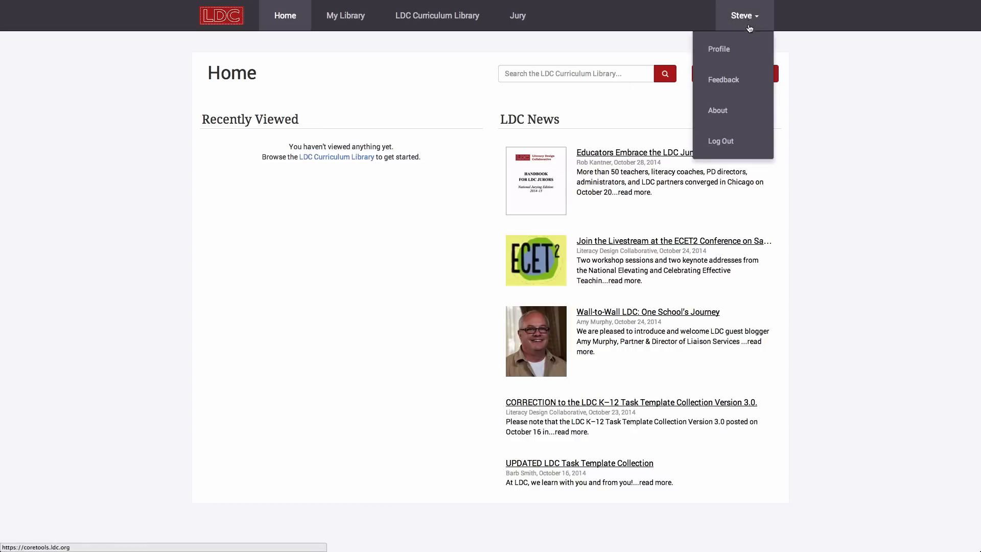
- In the profile, set the grade range taught to 8 through 9
click(719, 49)
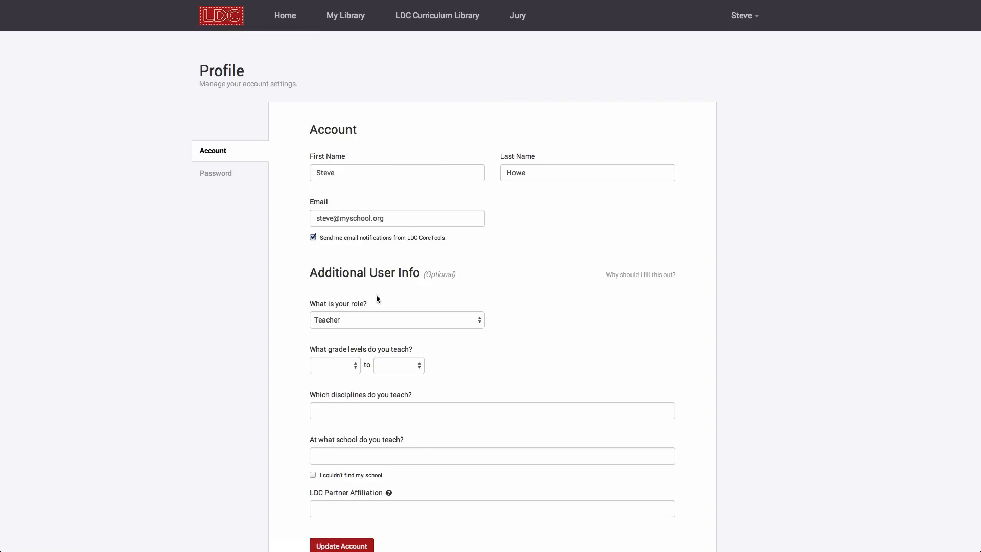
click(334, 365)
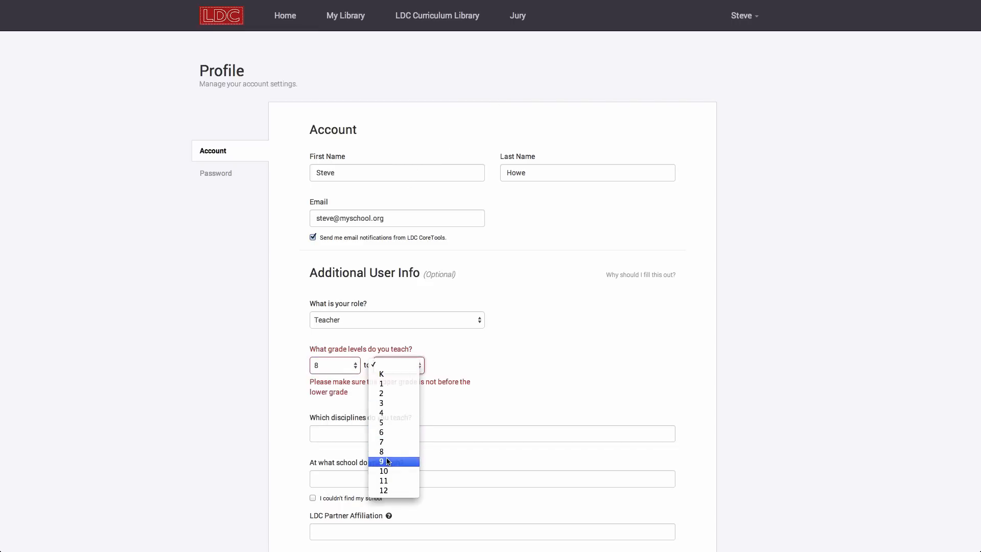
click(381, 462)
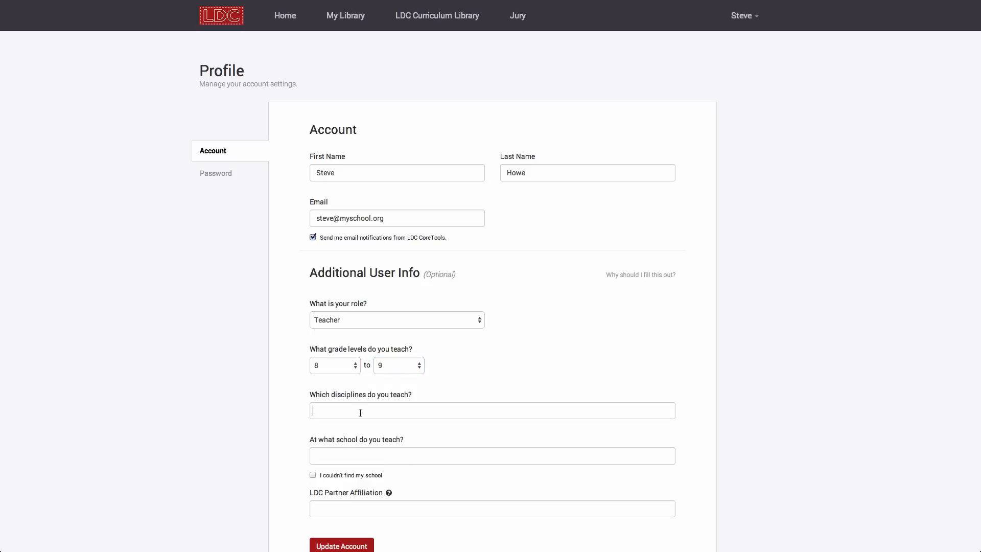
- Add Science as a discipline and choose a school from the 'sci' search matches
text(Science)
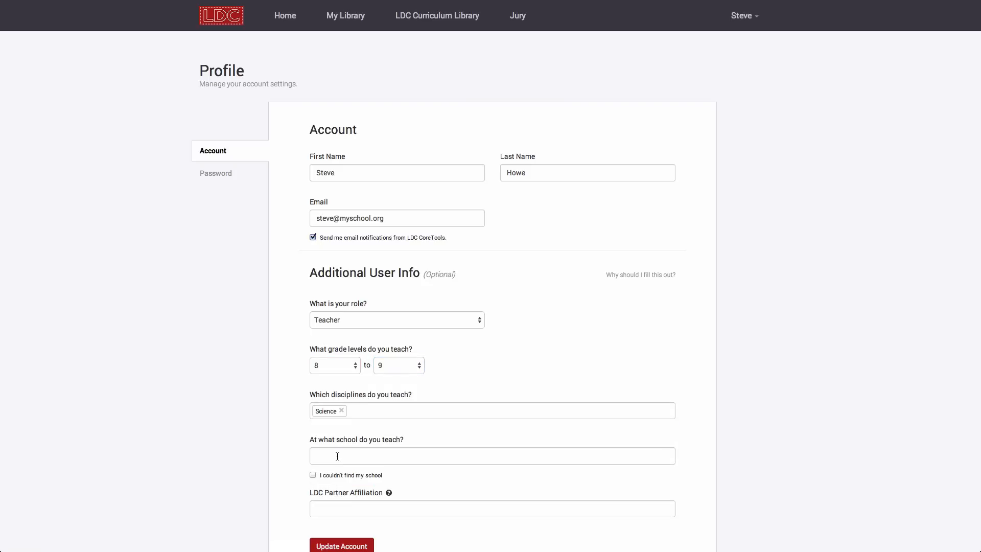
text(sci)
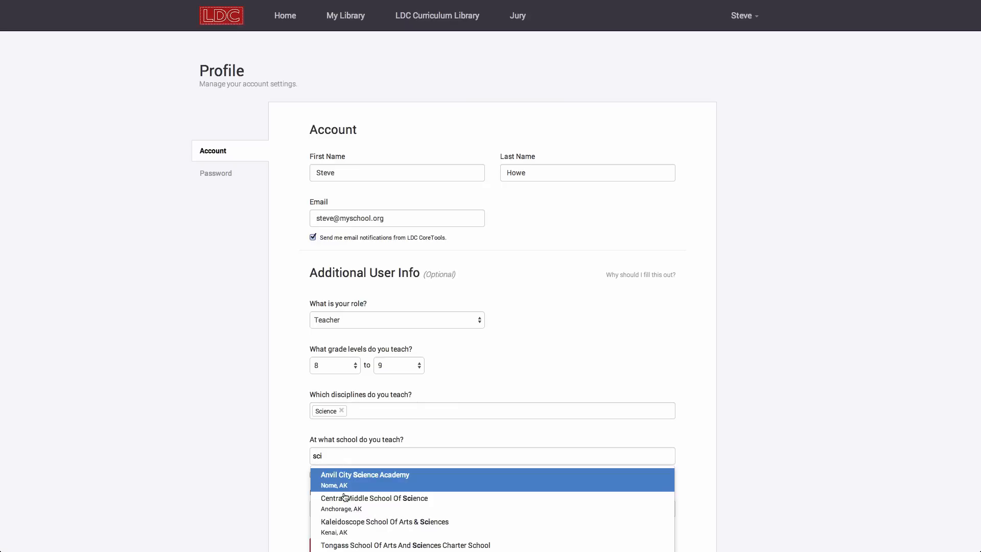
click(374, 498)
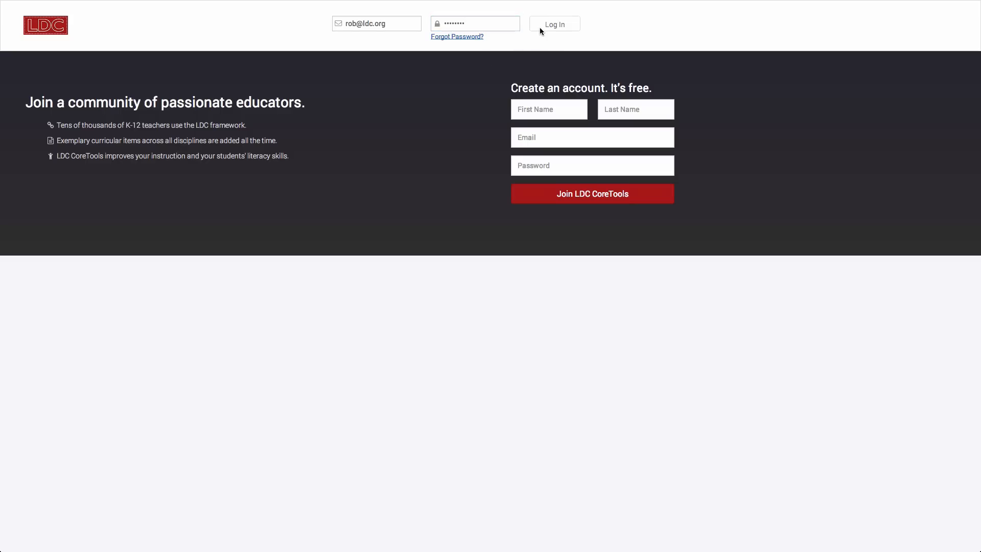
- Log in with the entered email and password to the existing account's home page
click(553, 23)
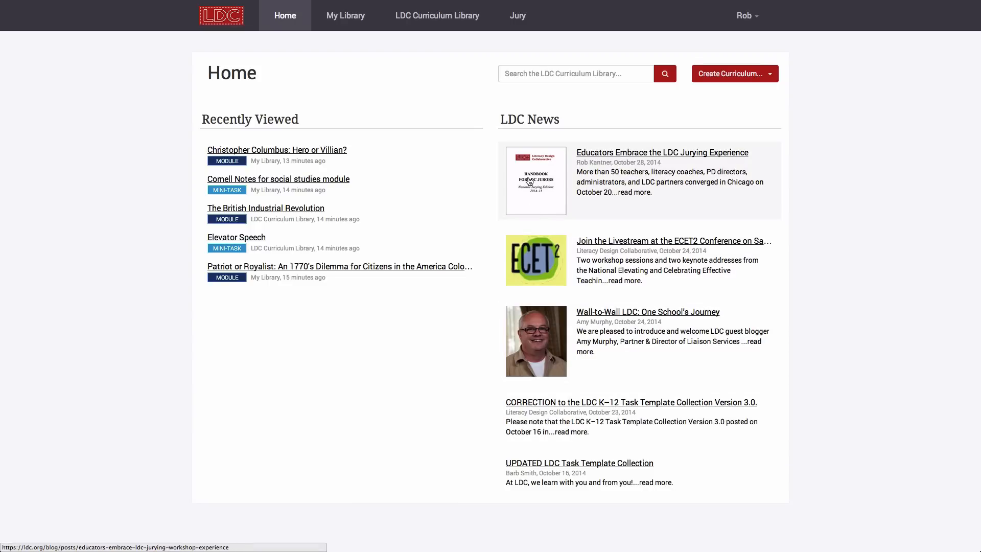
mouse_move(595, 226)
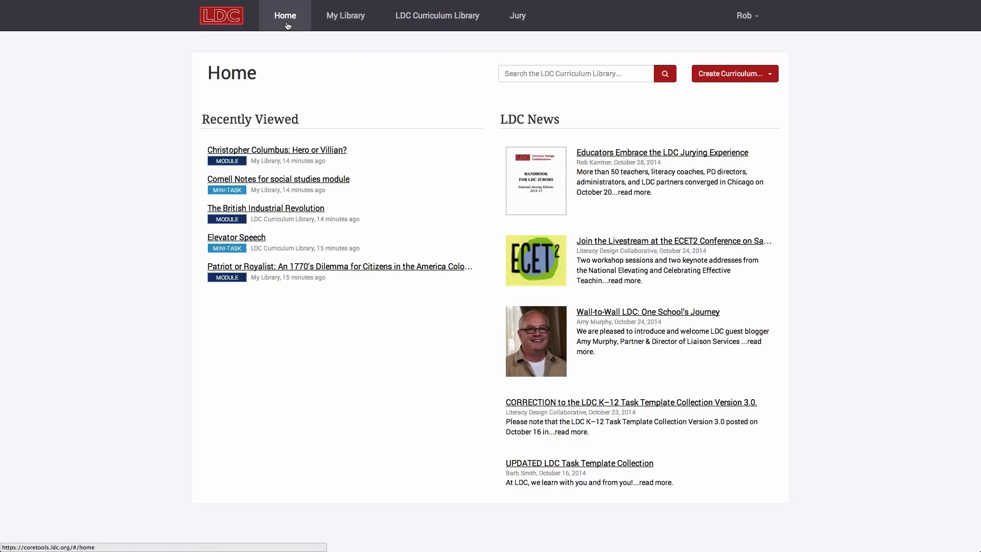
mouse_move(286, 45)
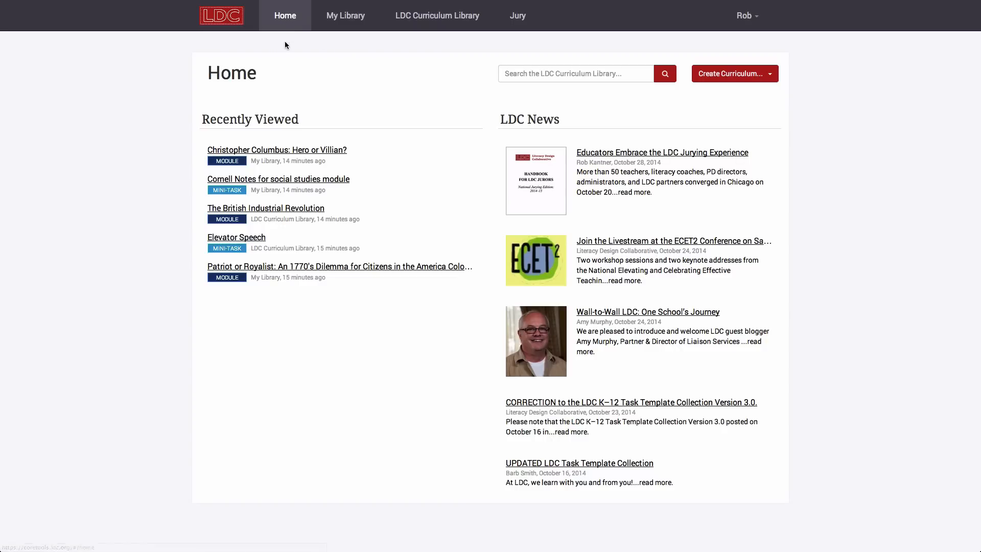
mouse_move(335, 40)
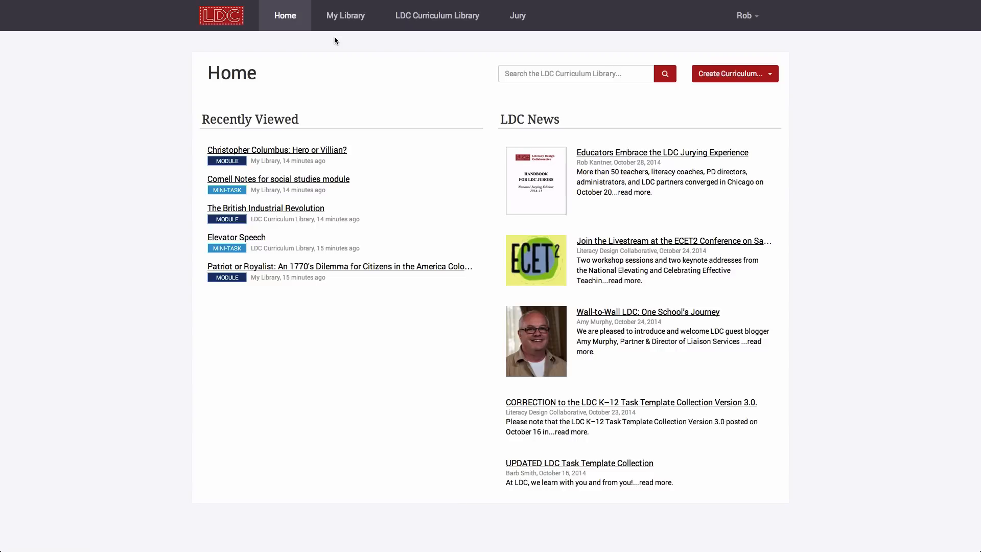
mouse_move(346, 18)
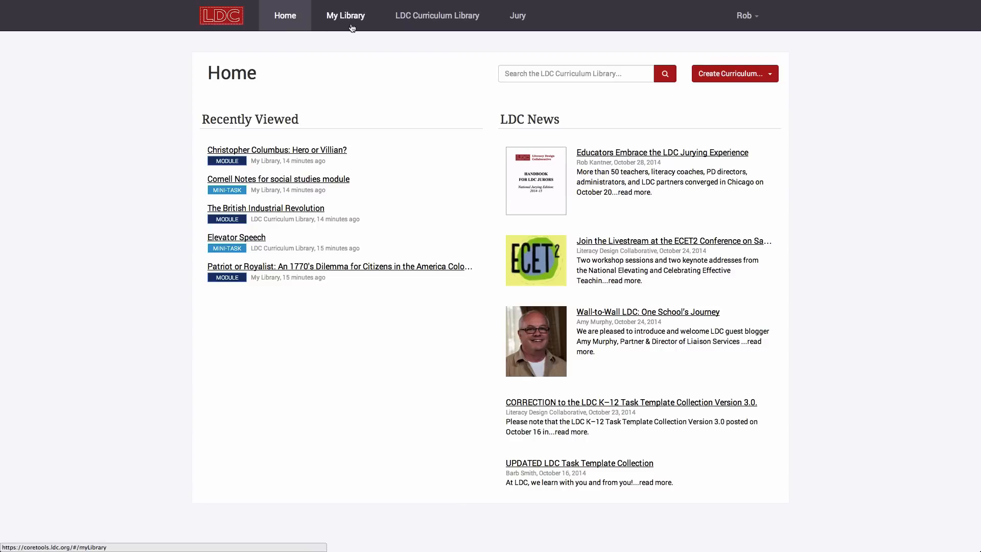
mouse_move(437, 15)
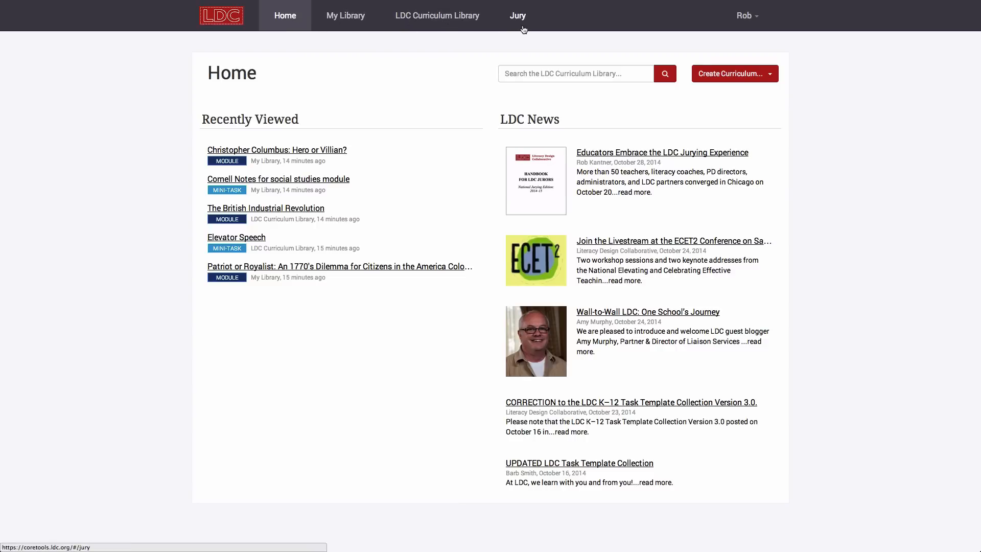
mouse_move(528, 73)
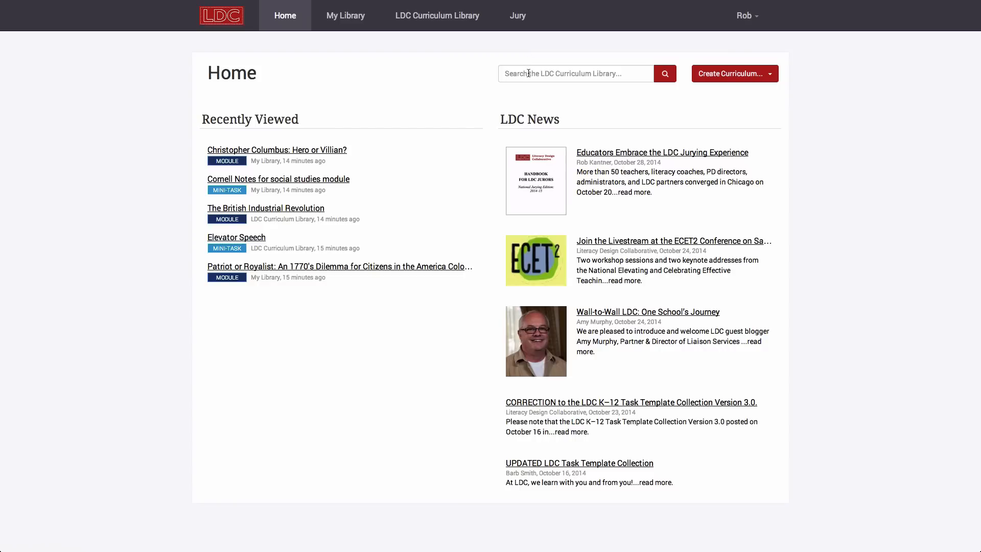
- Focus the curriculum search box, then show the user menu with Profile, Feedback, About and Log Out
click(770, 74)
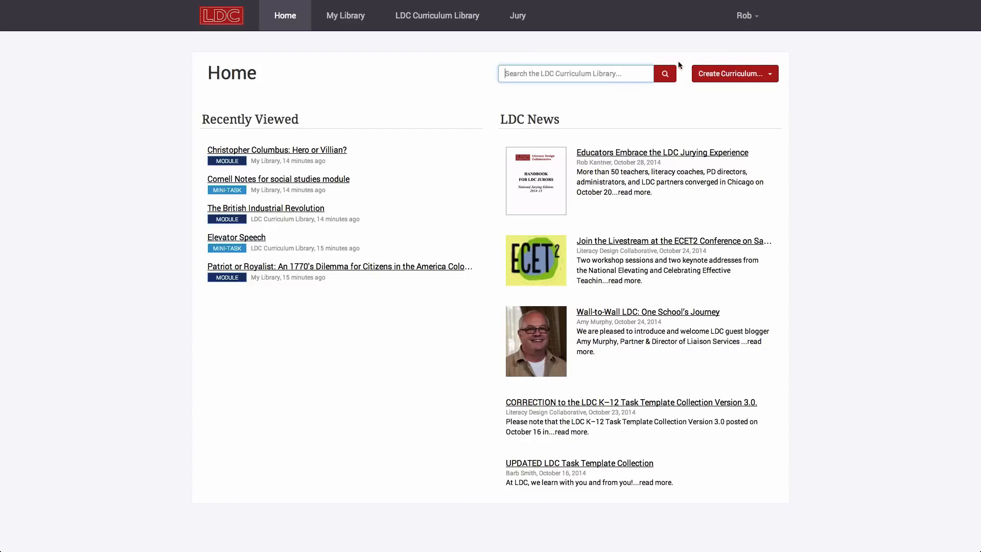
click(747, 16)
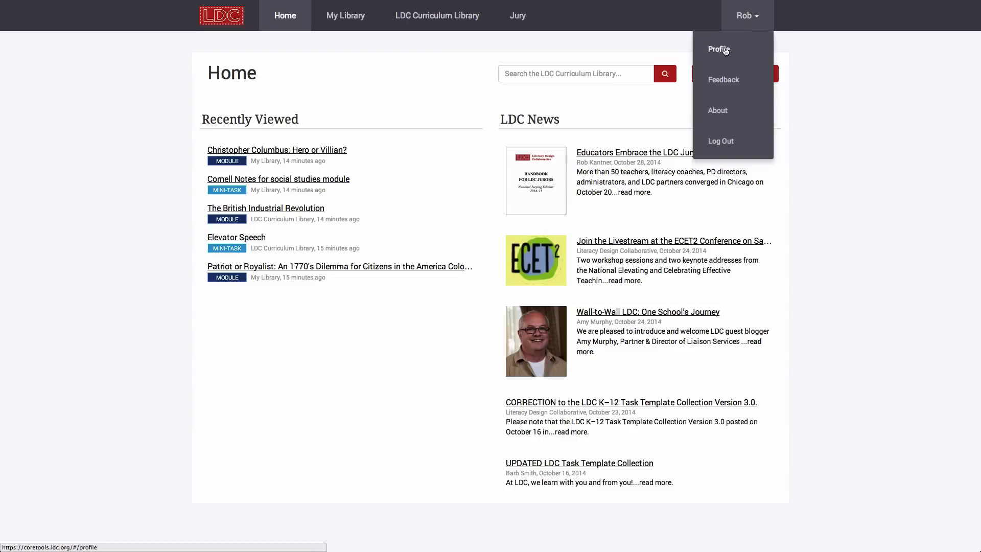
mouse_move(723, 79)
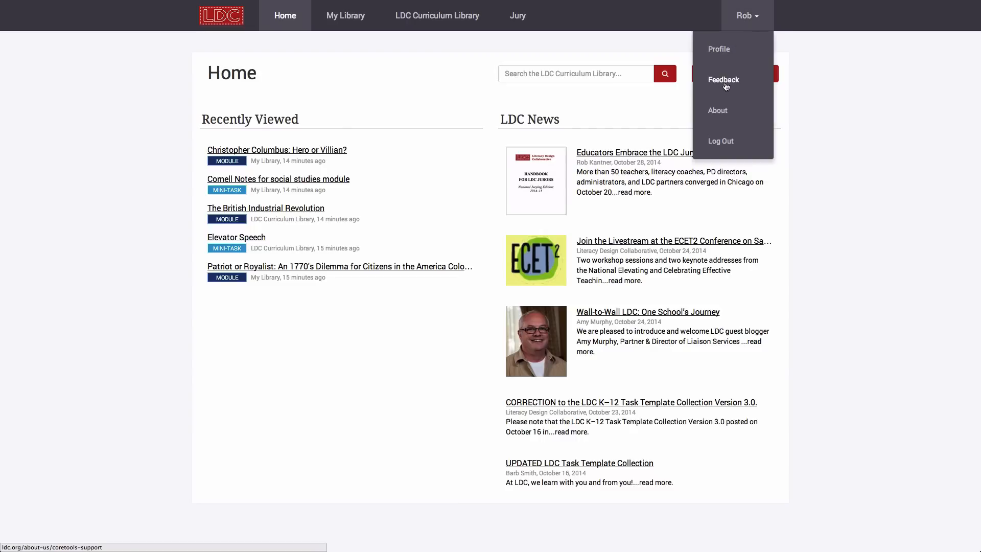
mouse_move(742, 86)
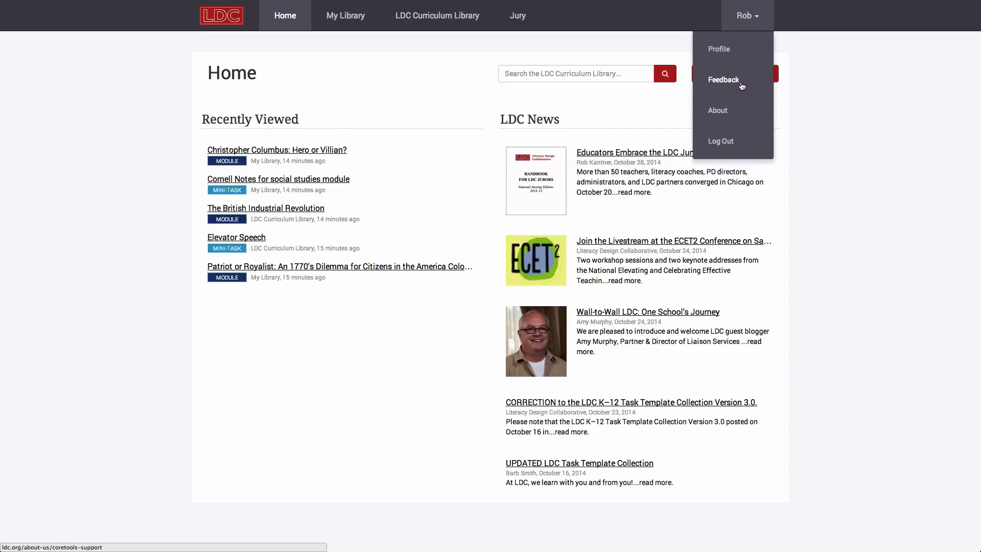